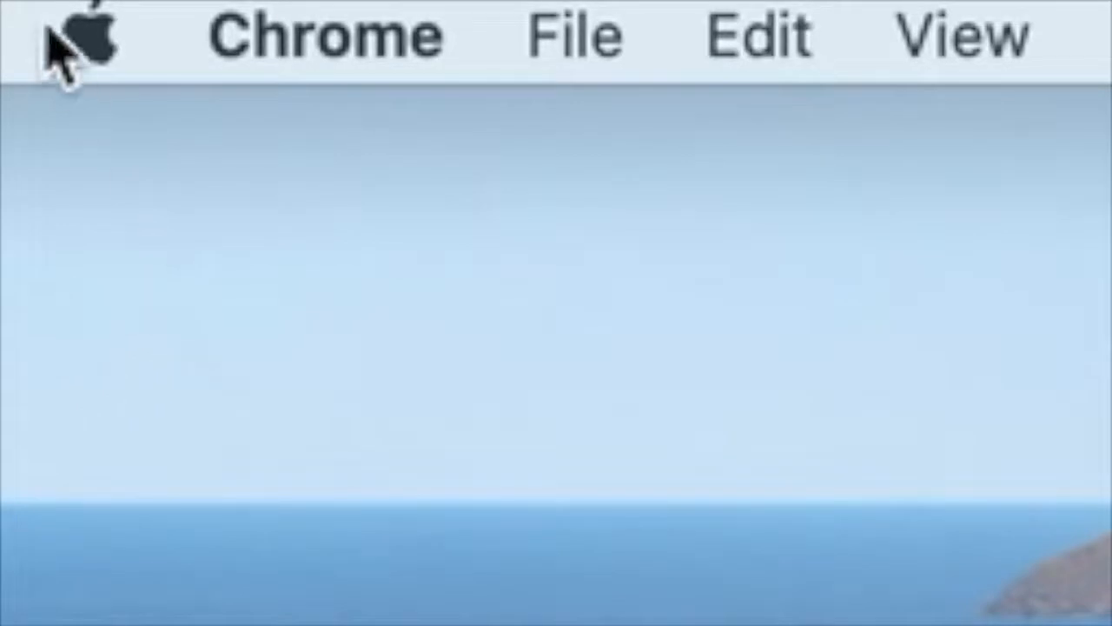
# Open the C43J89x Displays preferences on the Arrangement tab showing Mirror Displays on
pyautogui.click(83, 39)
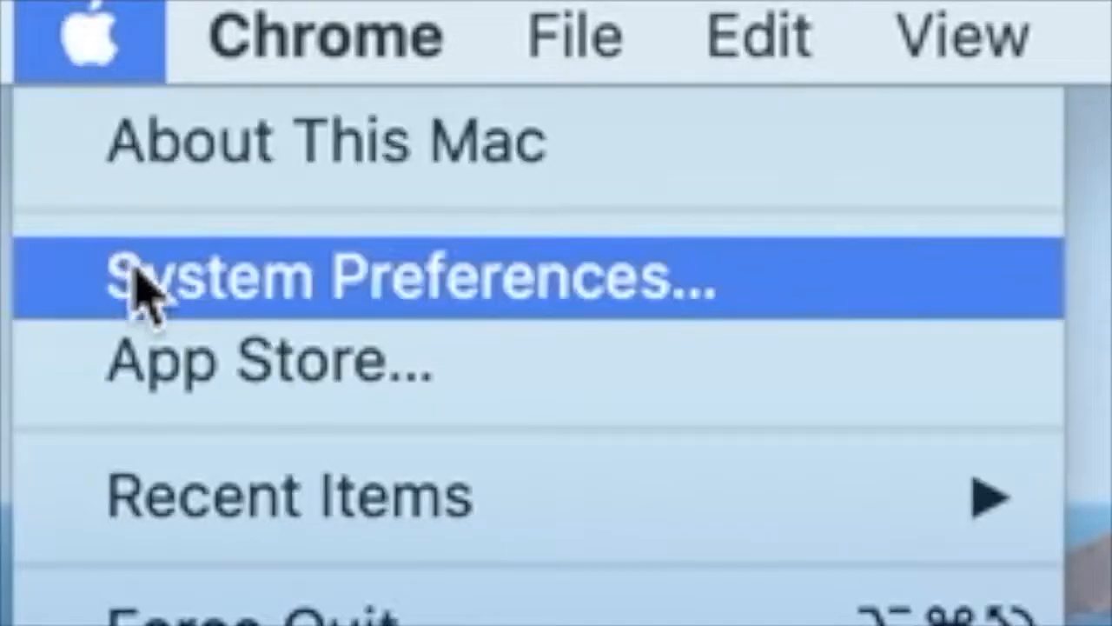
pyautogui.moveTo(157, 321)
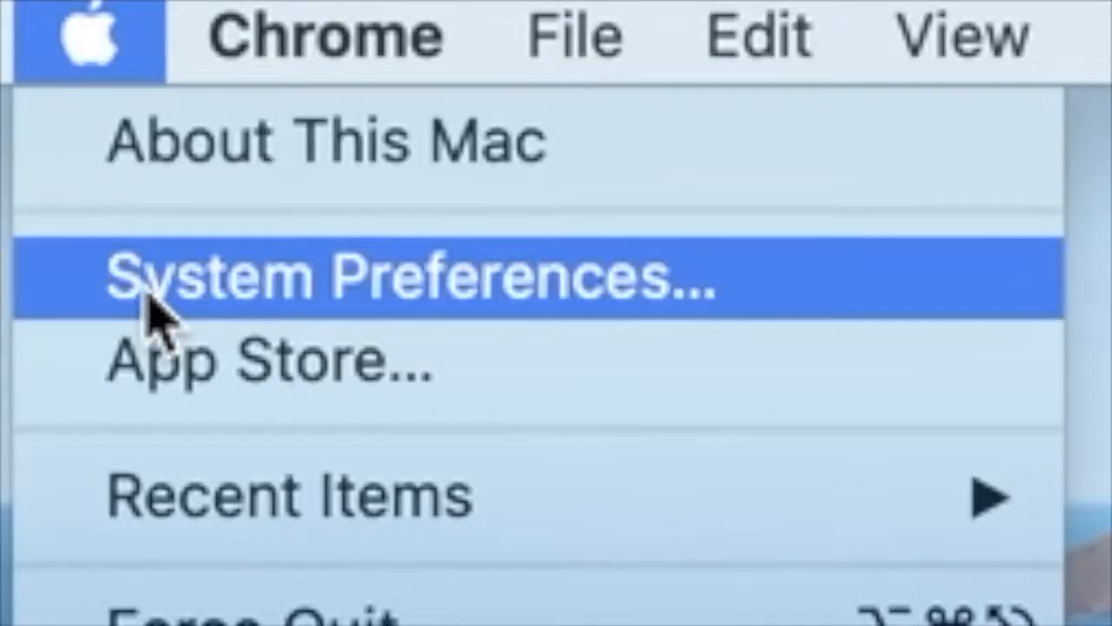
pyautogui.click(409, 277)
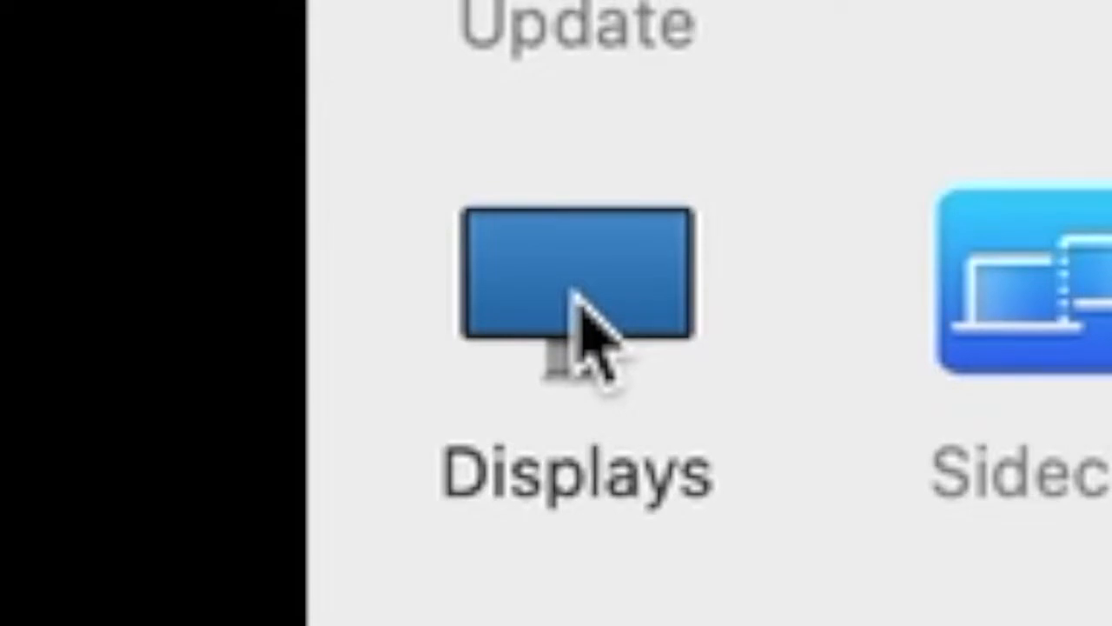
pyautogui.click(252, 35)
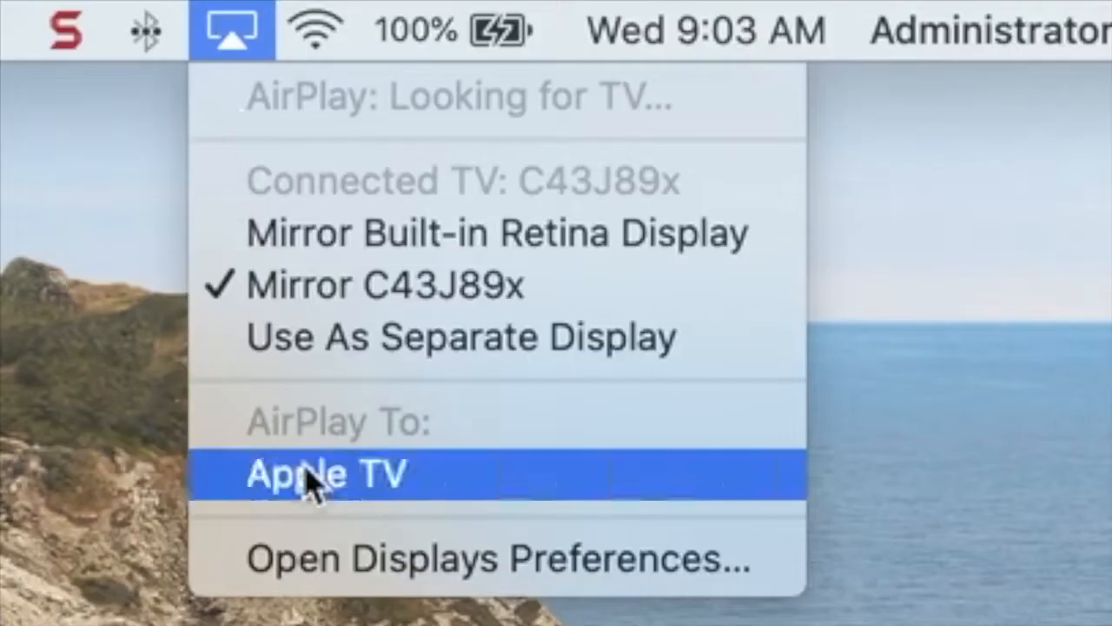
pyautogui.click(496, 559)
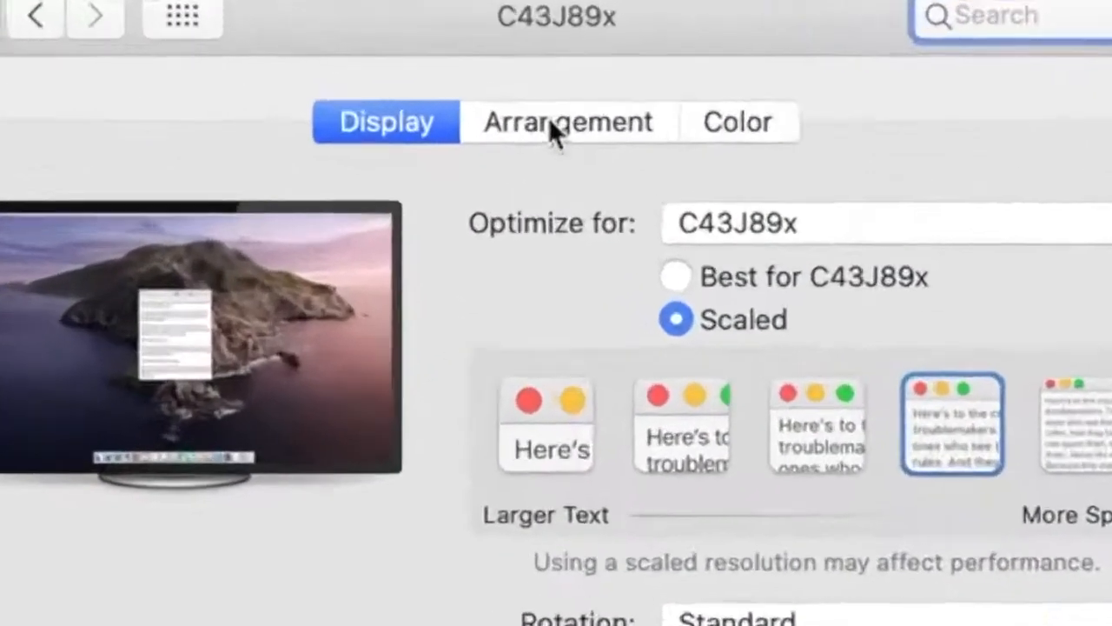
pyautogui.click(565, 121)
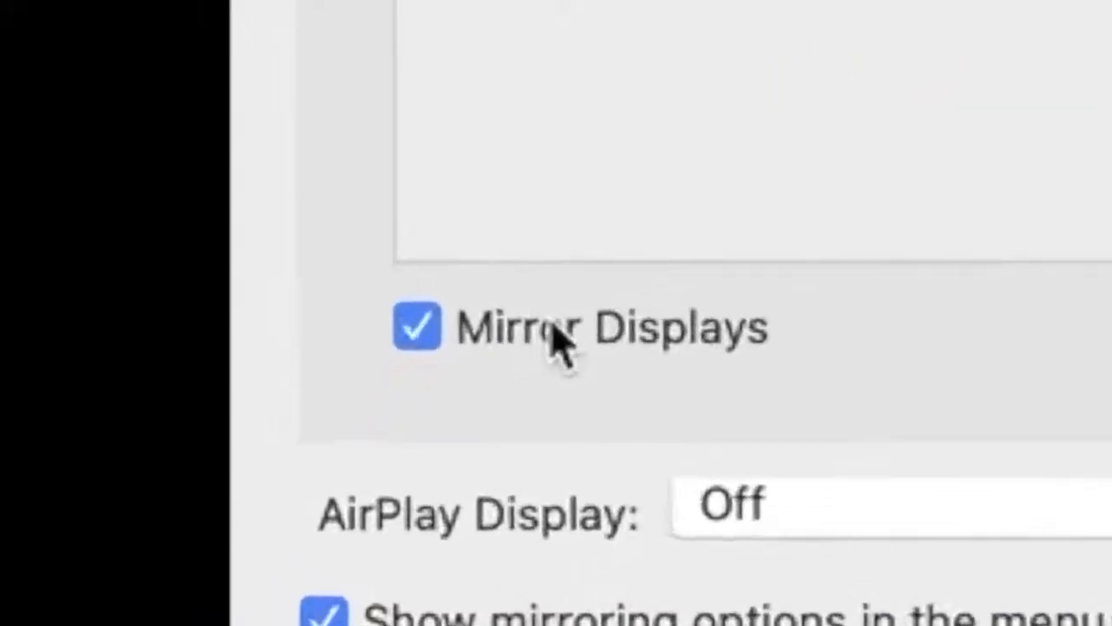
# Uncheck Mirror Displays in the Arrangement tab
pyautogui.click(416, 327)
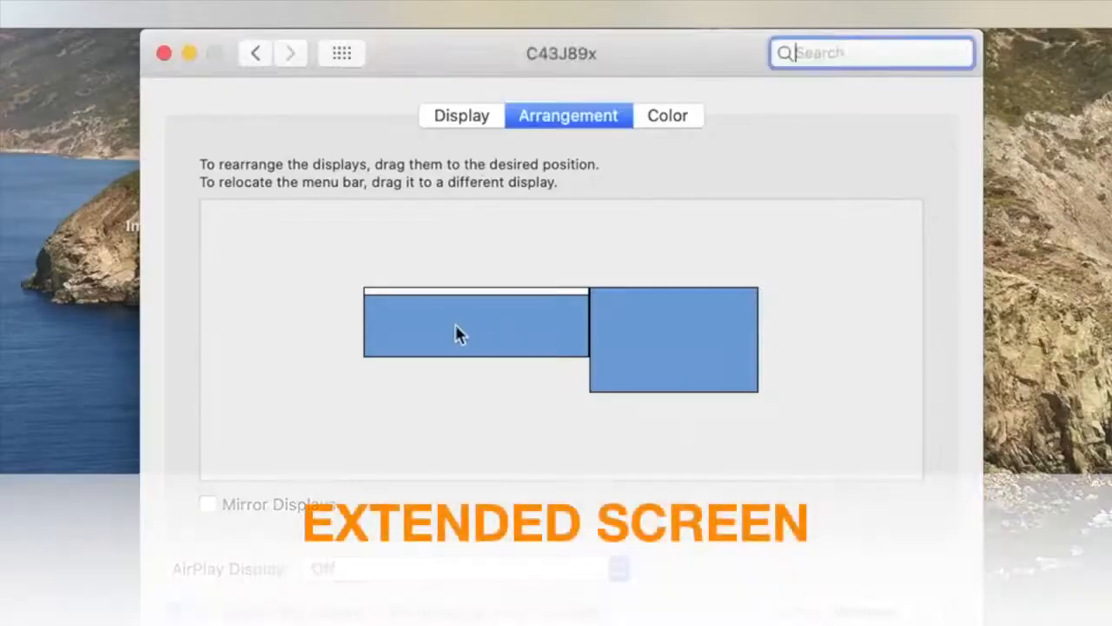
pyautogui.moveTo(465, 330)
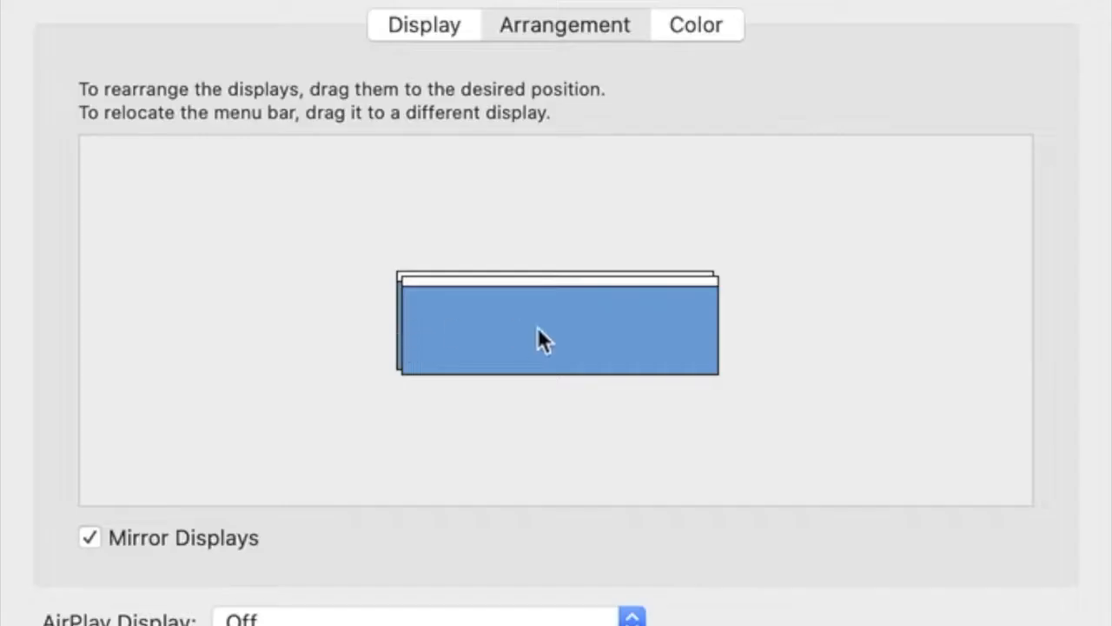
# Choose the More Space scaled resolution, changing 1920 × 600 to 3840 × 1200
pyautogui.click(564, 25)
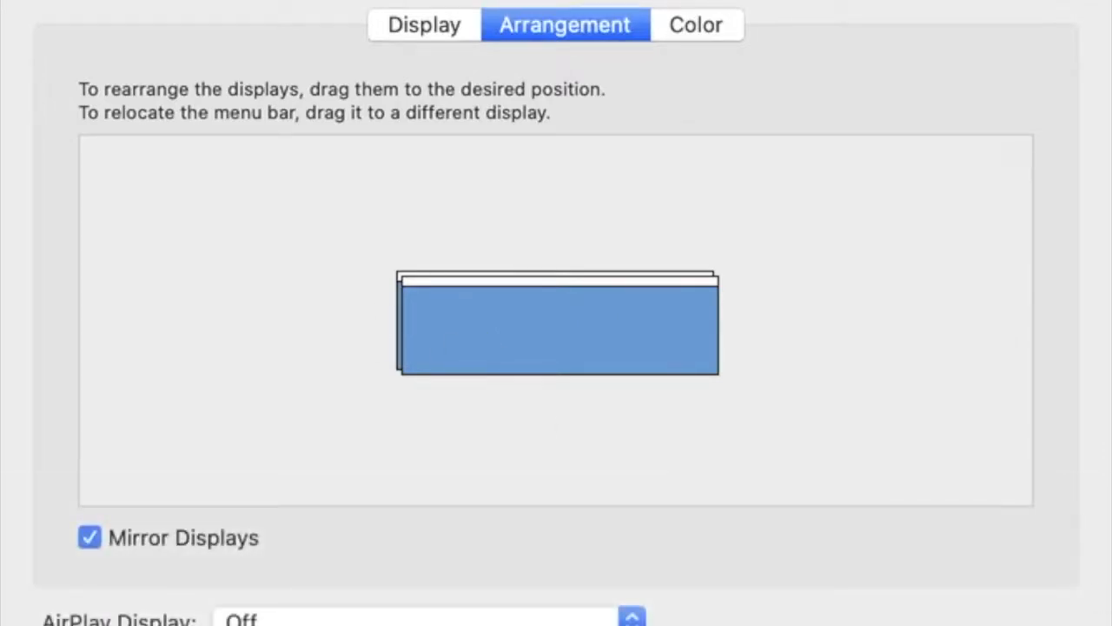
pyautogui.moveTo(475, 317)
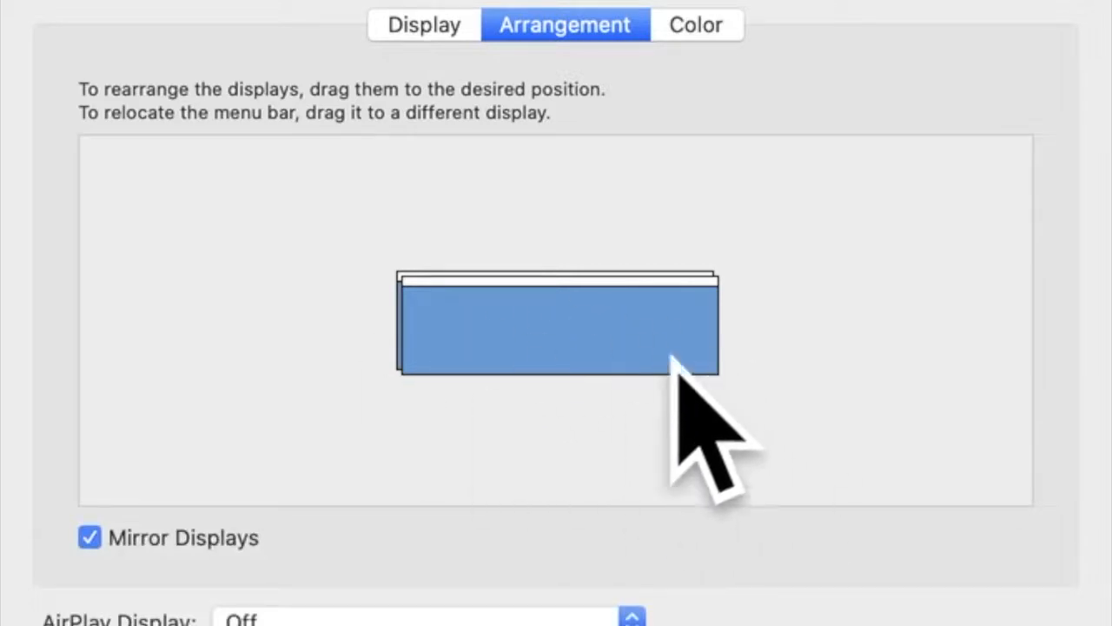
pyautogui.click(427, 25)
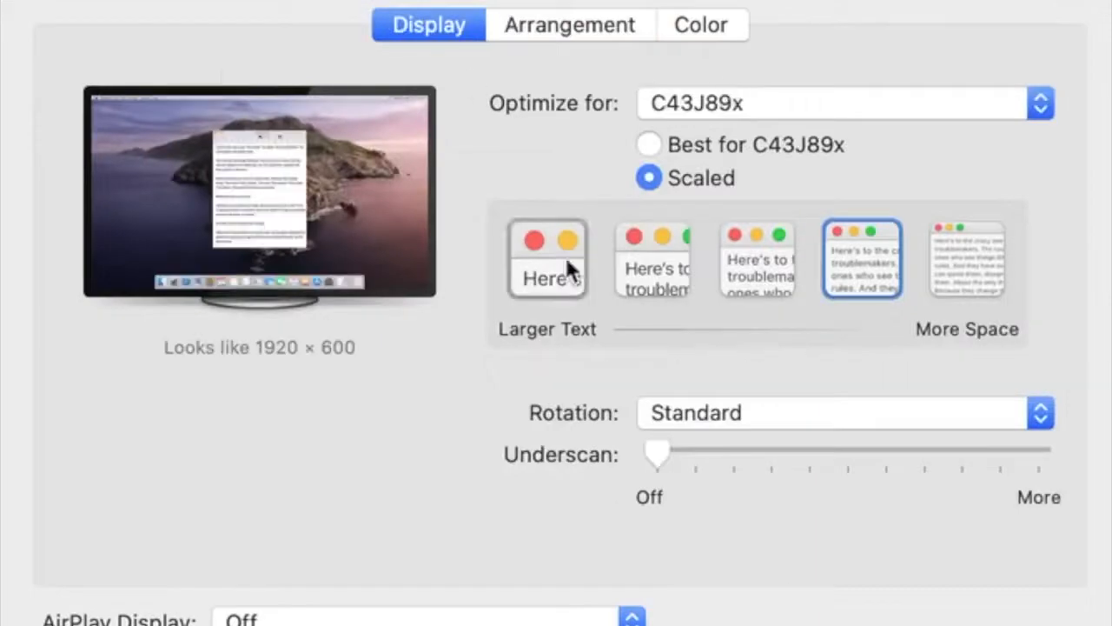
pyautogui.click(967, 258)
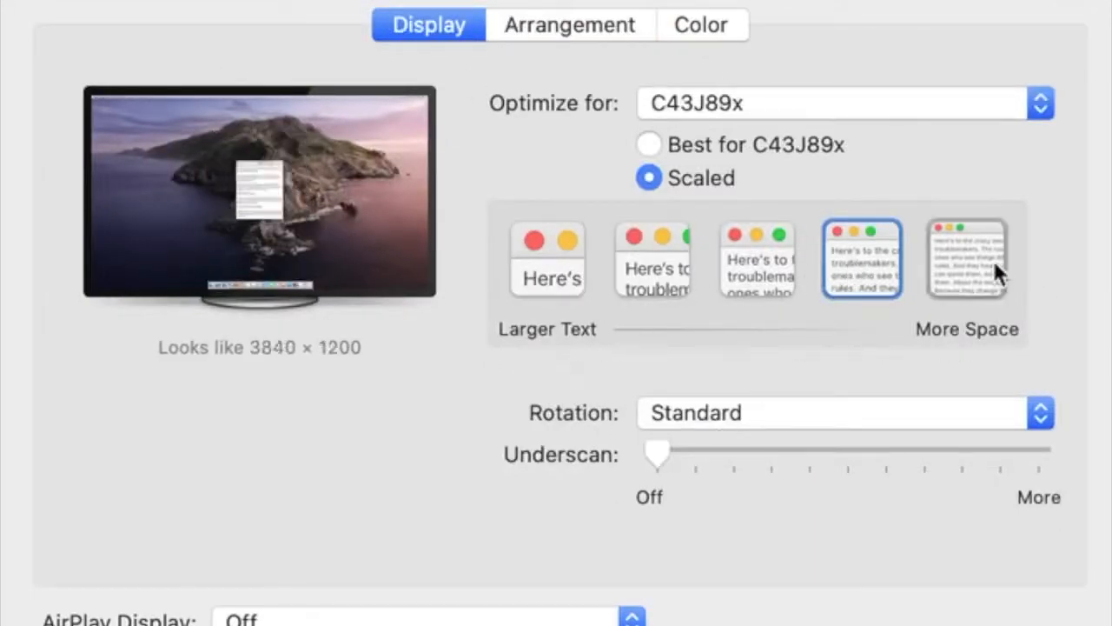